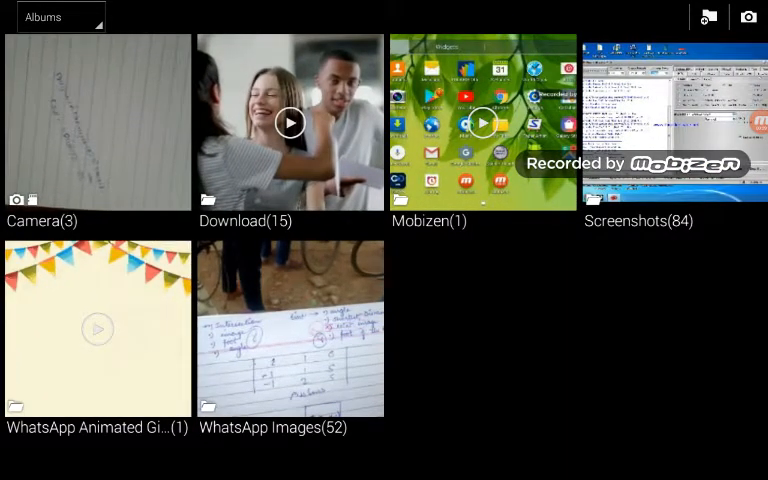
Step: Select the WhatsApp Animated GIFs album so its album options become available
{"action": "left_click", "coordinate": [96, 328]}
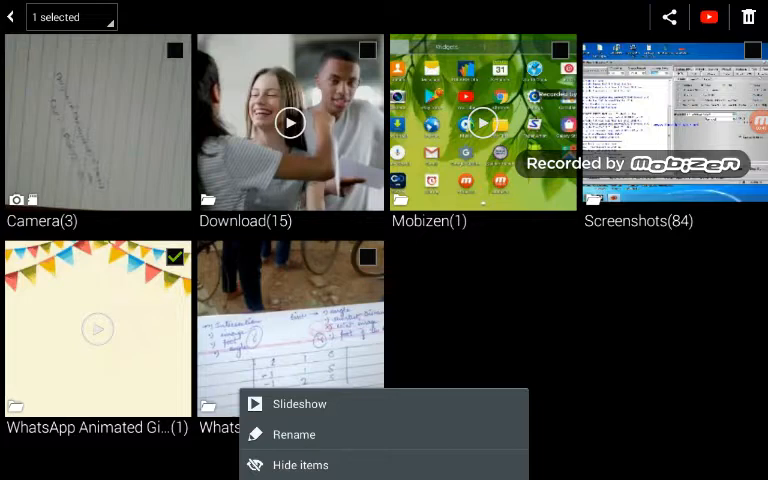
Step: Hide the selected WhatsApp Animated GIFs album via Hide items, leaving five albums listed
{"action": "left_click", "coordinate": [300, 464]}
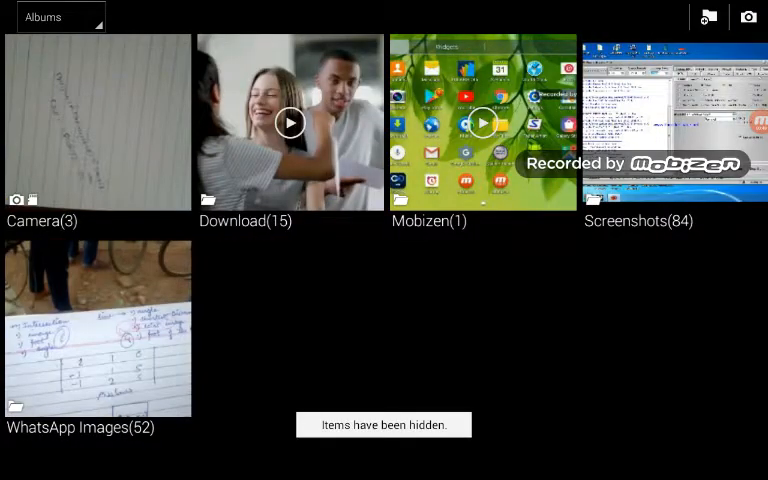